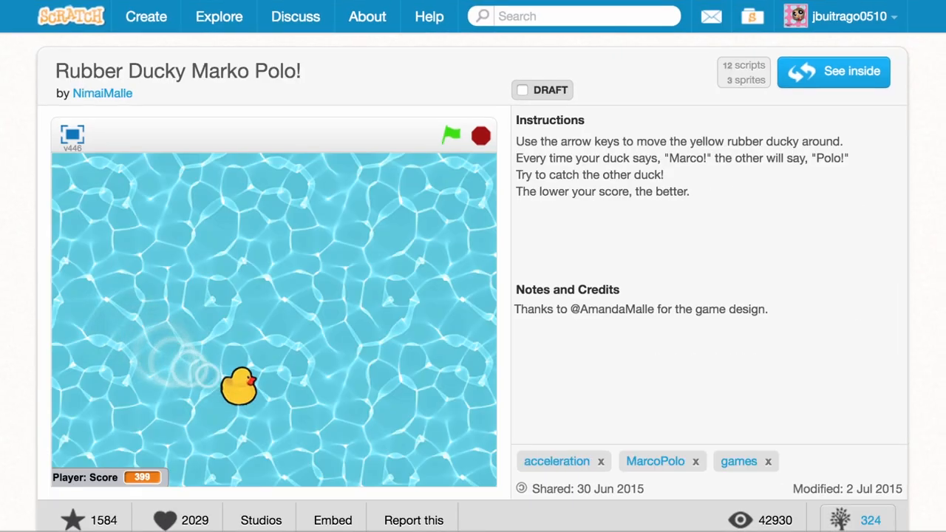
Add the Buildings sprite from the Sprite Library next to Cat1 Flying.
left_click(833, 71)
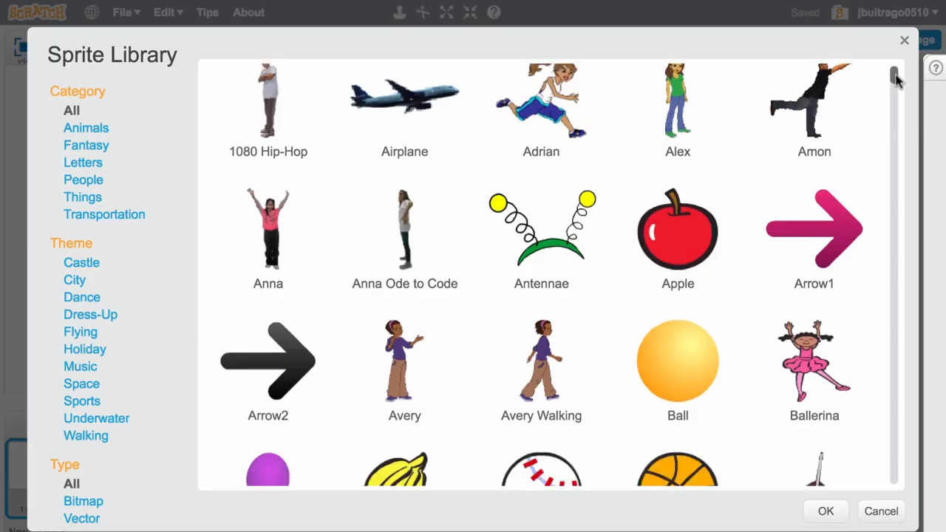
left_click(881, 511)
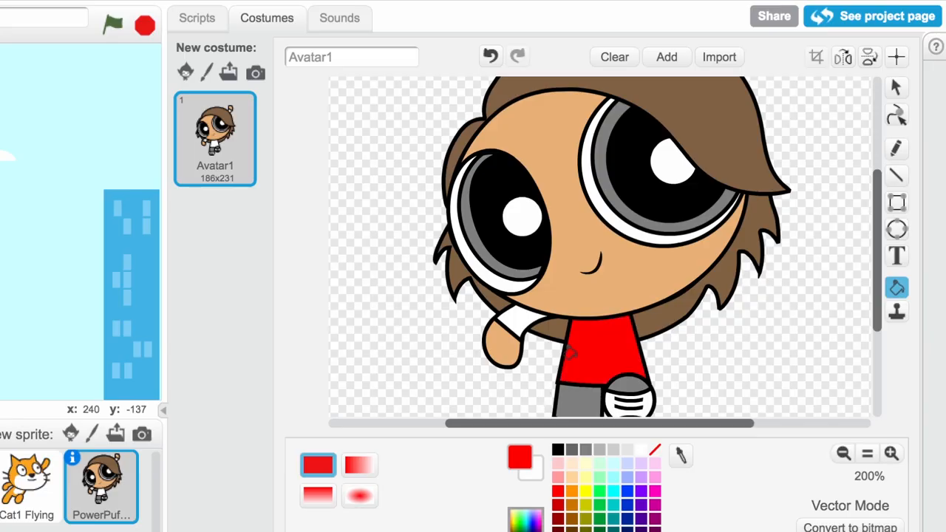
left_click(719, 57)
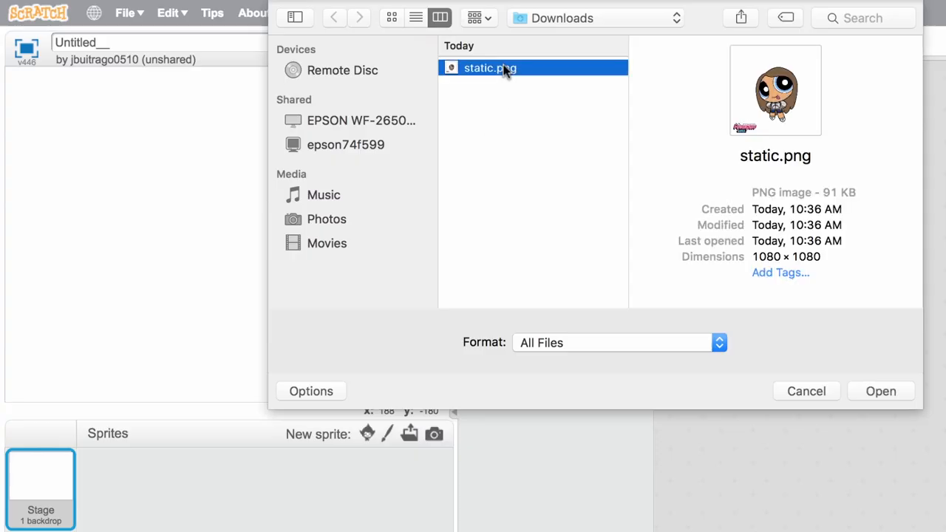
left_click(881, 391)
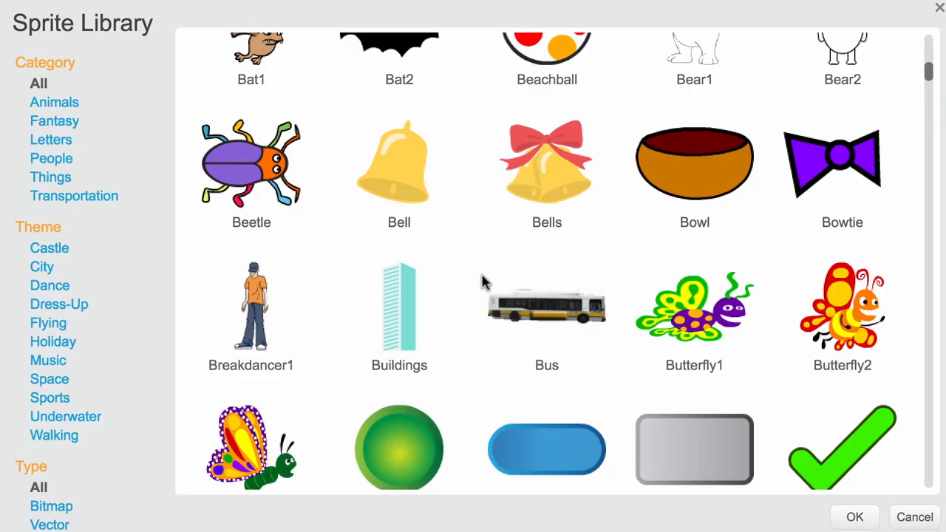
left_click(855, 517)
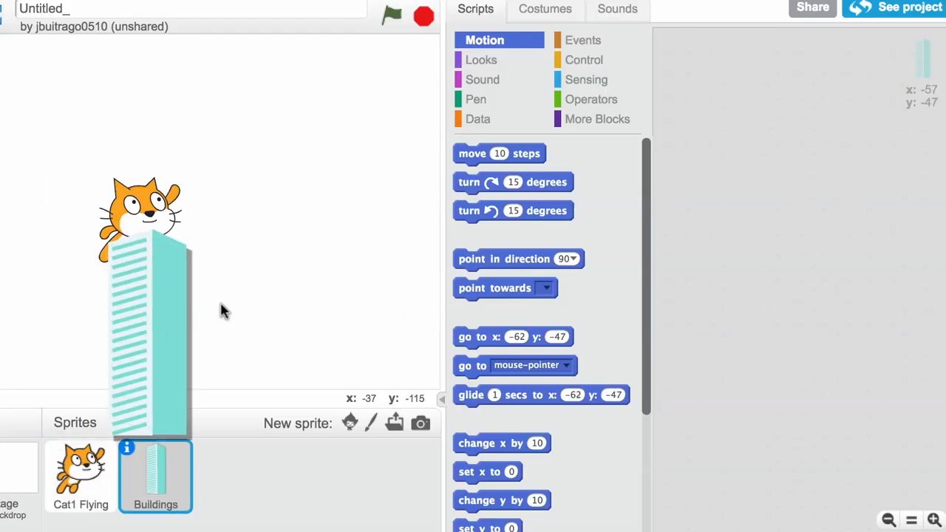
left_click_drag(148, 311, 403, 288)
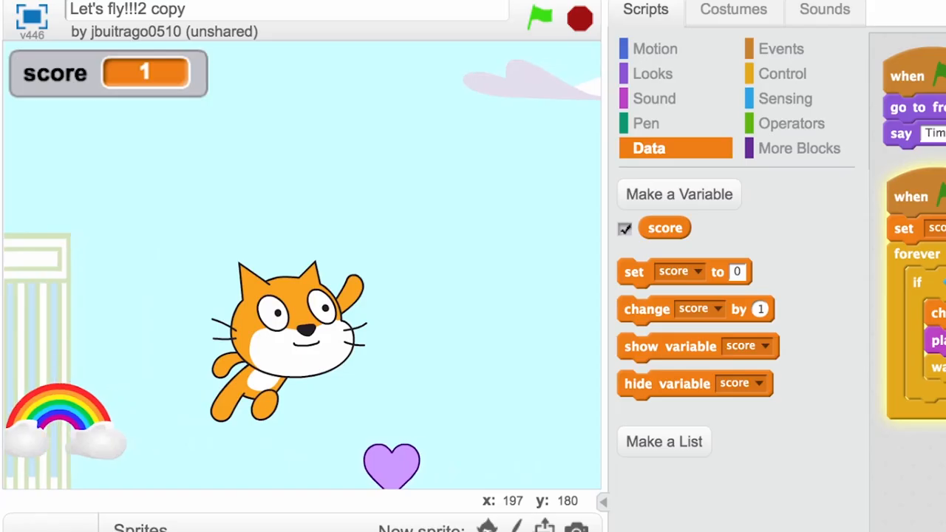
Select the bear sprite in the editor, leaving its scripts area empty.
left_click(330, 490)
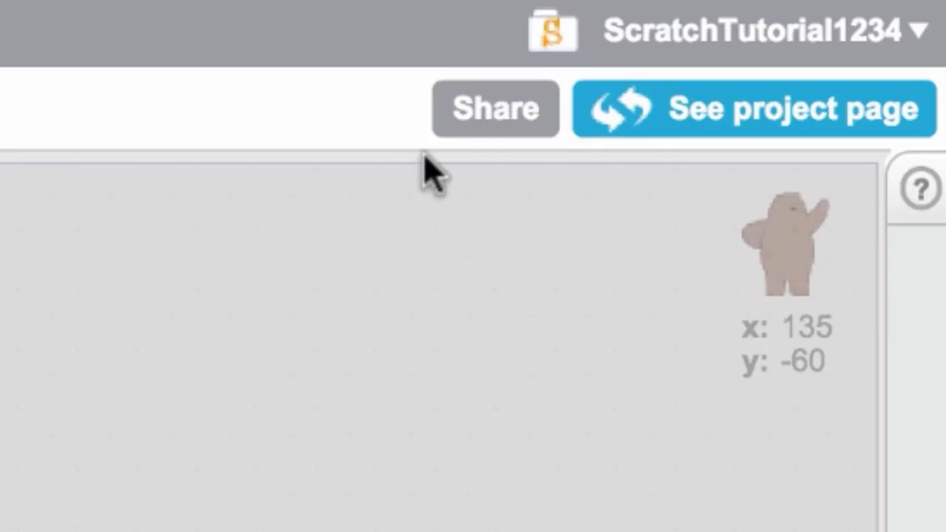
Go to the Scratch home page and scroll down to the curated projects.
left_click(755, 109)
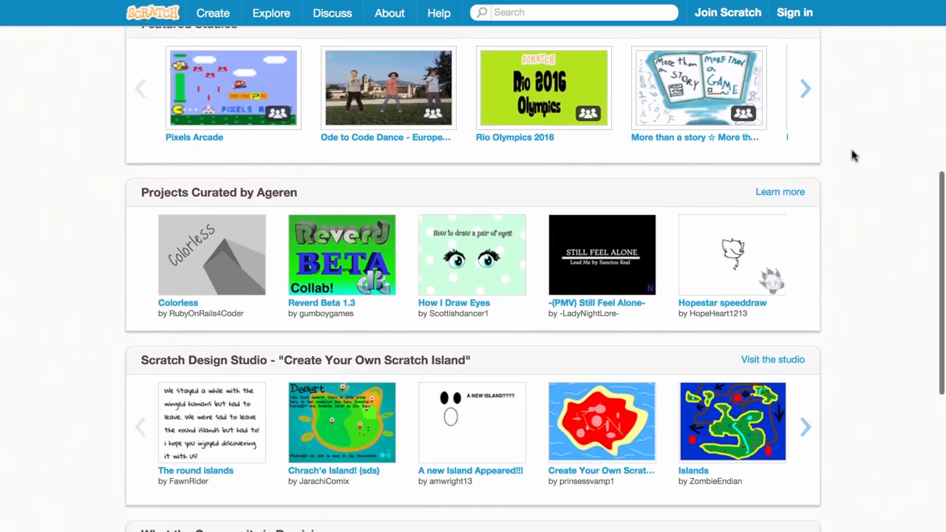
scroll("down", 3)
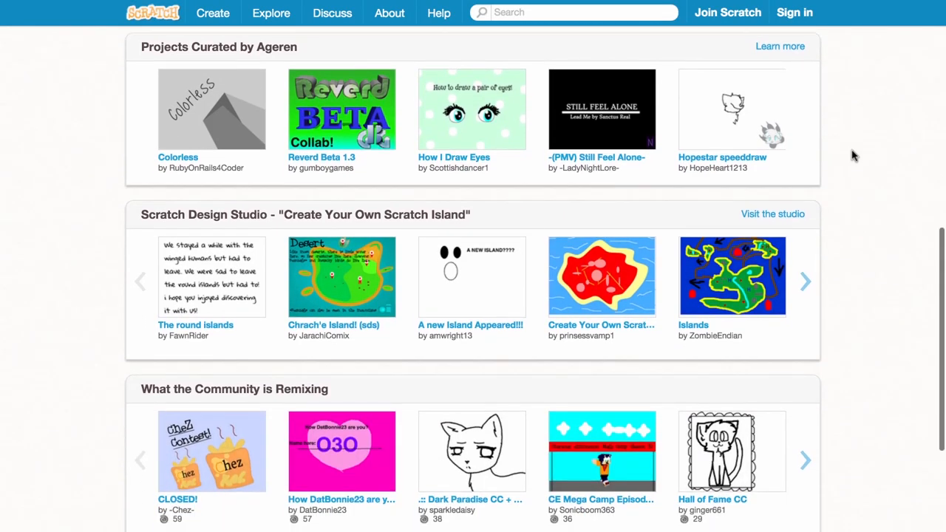